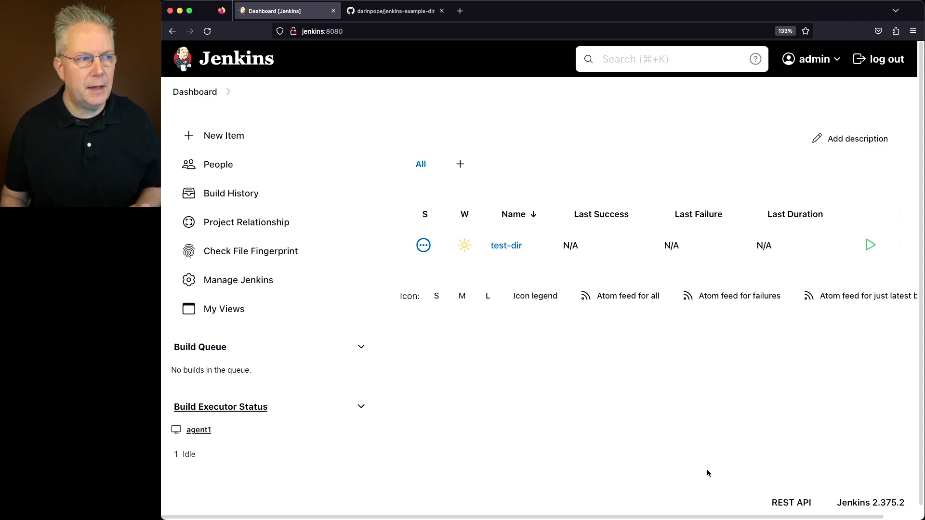
- Bring up the jenkins-example-dir repository on GitHub
left_click(394, 11)
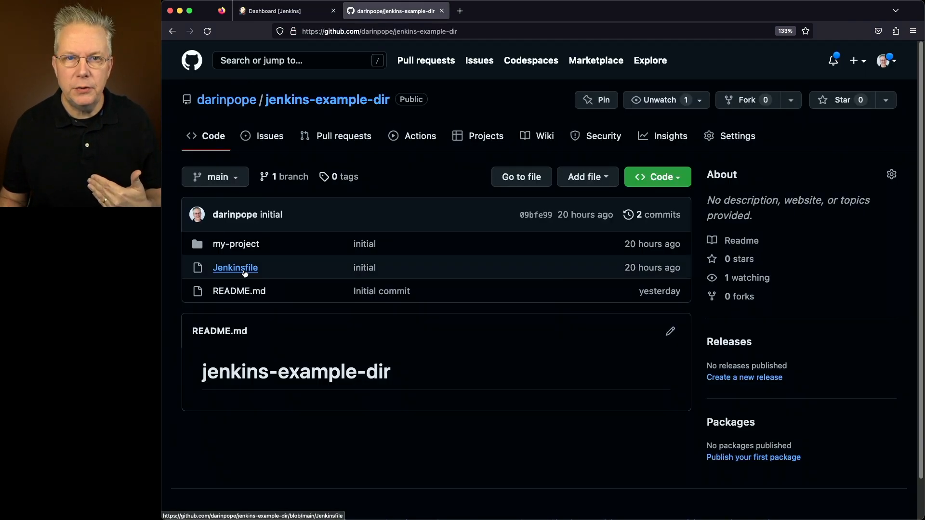
mouse_move(235, 267)
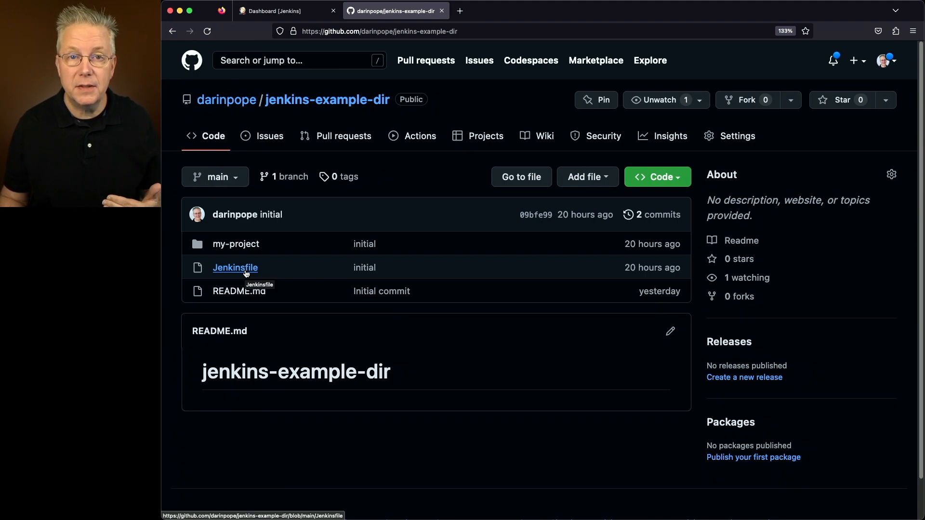
- View the Jenkinsfile and highlight the my-project part of the full path
left_click(234, 267)
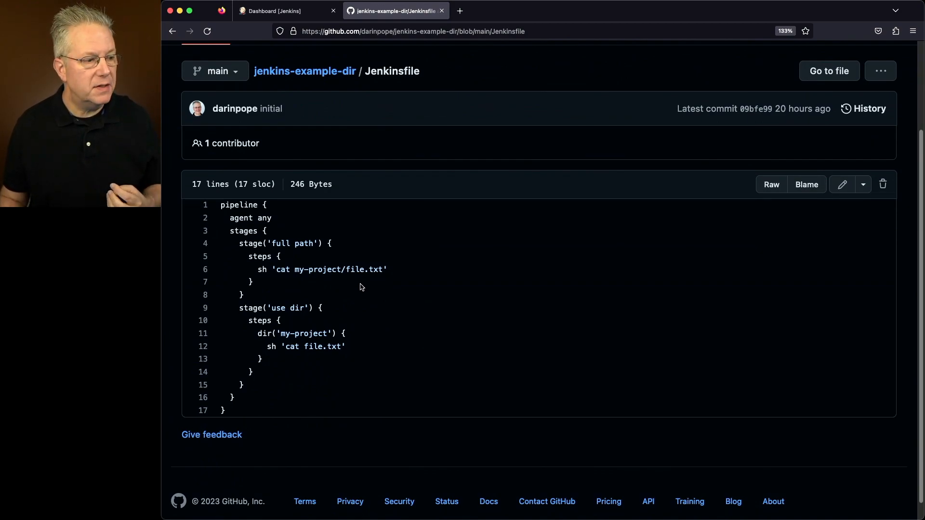
double_click(318, 270)
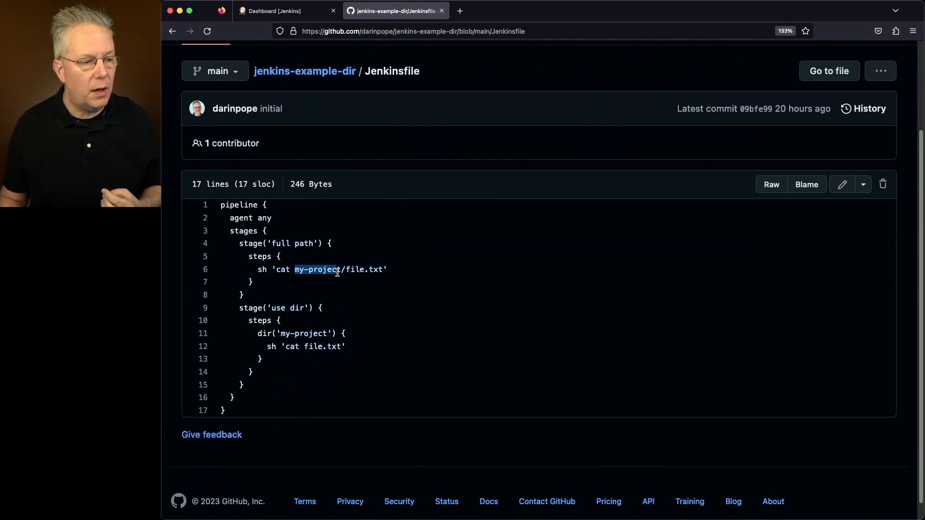
left_click_drag(294, 269, 387, 270)
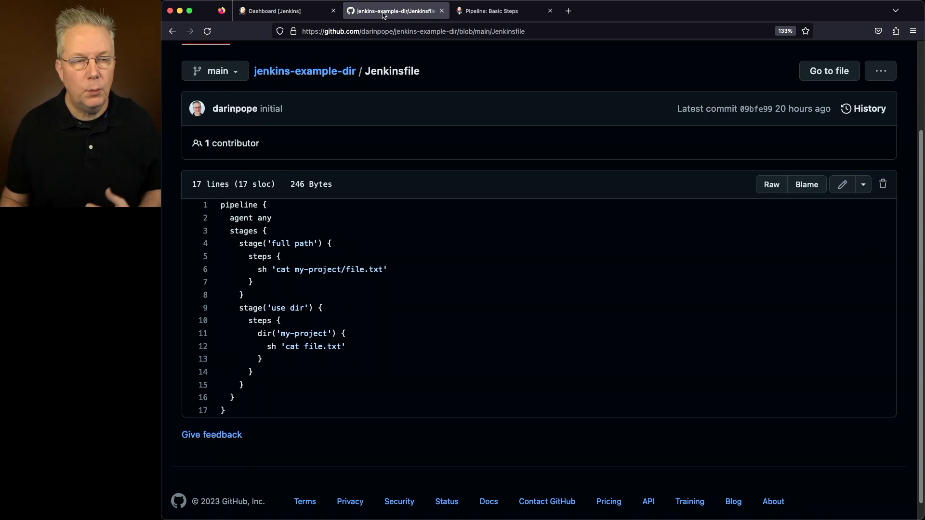
- View the dir step entry in the Pipeline Basic Steps documentation
left_click(499, 10)
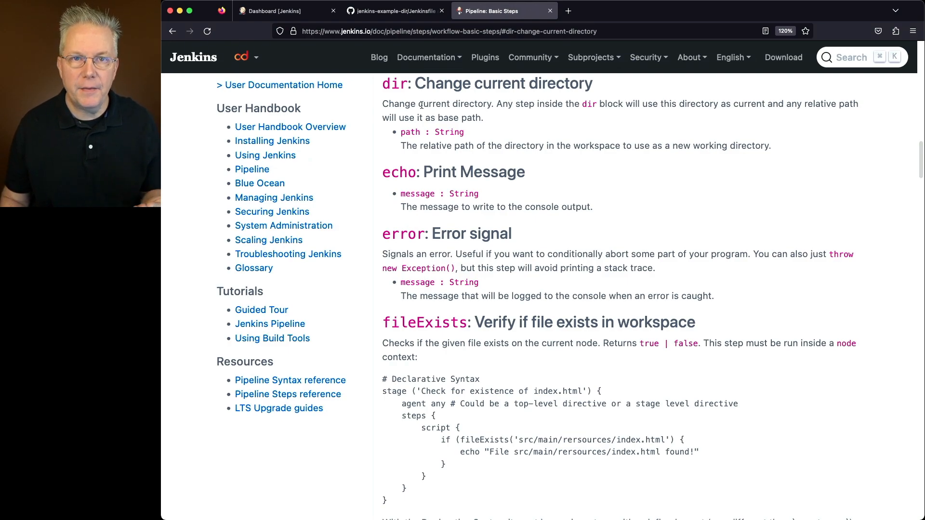
mouse_move(396, 26)
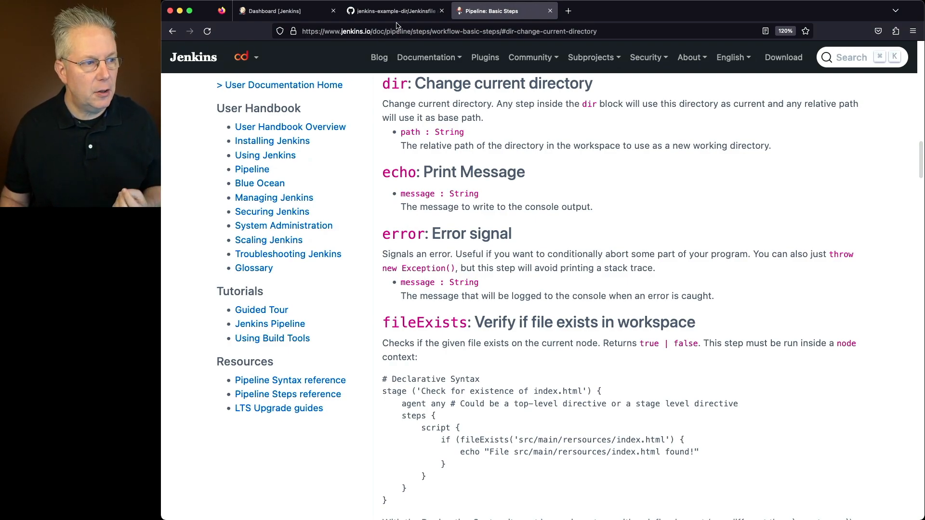
- Browse the repo and my-project folder, then highlight file.txt in both Jenkinsfile stages
left_click(394, 10)
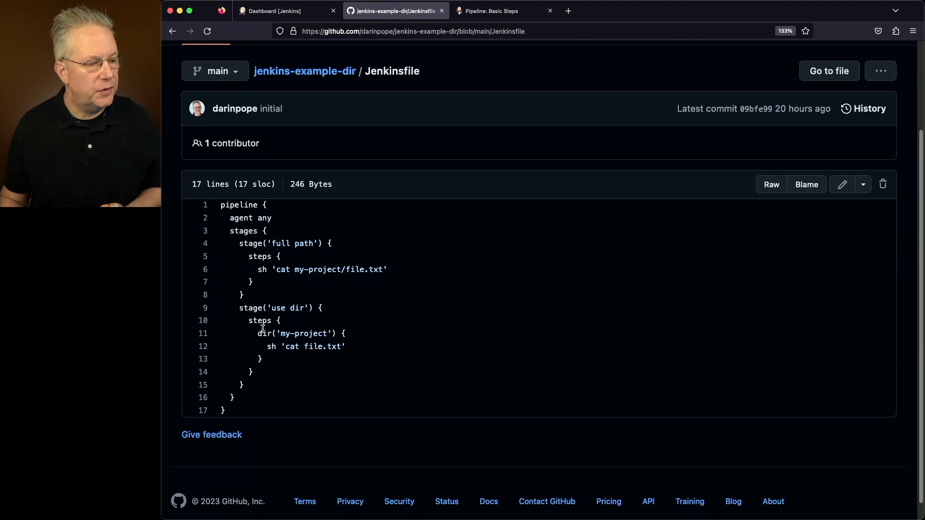
mouse_move(305, 70)
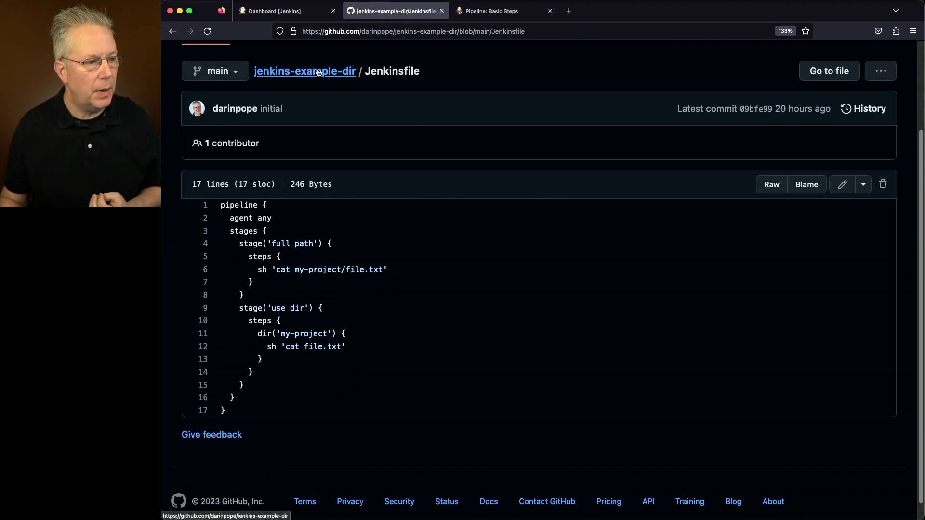
left_click(304, 70)
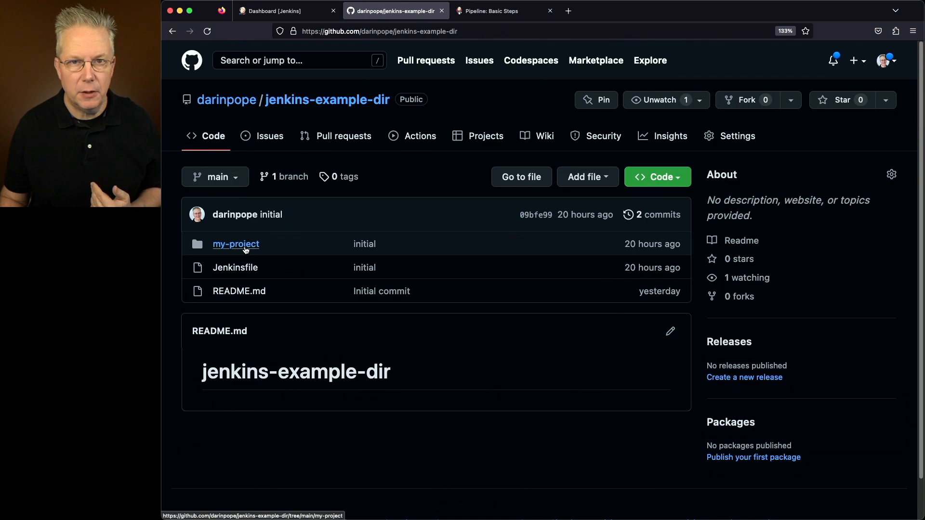
left_click(235, 267)
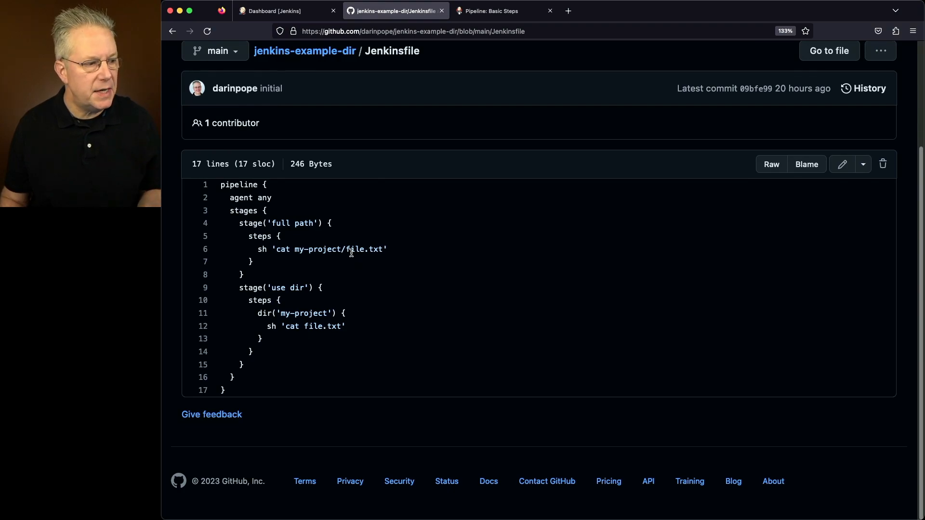
double_click(310, 249)
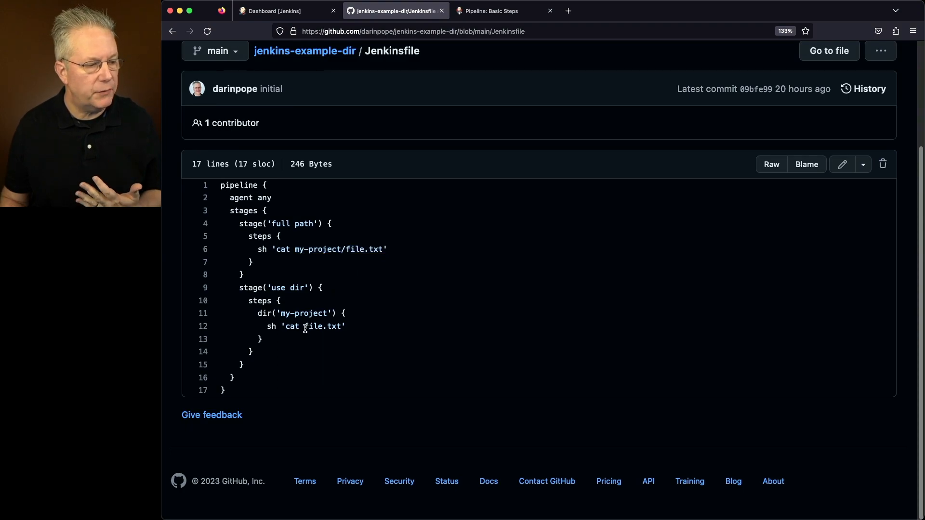
double_click(323, 326)
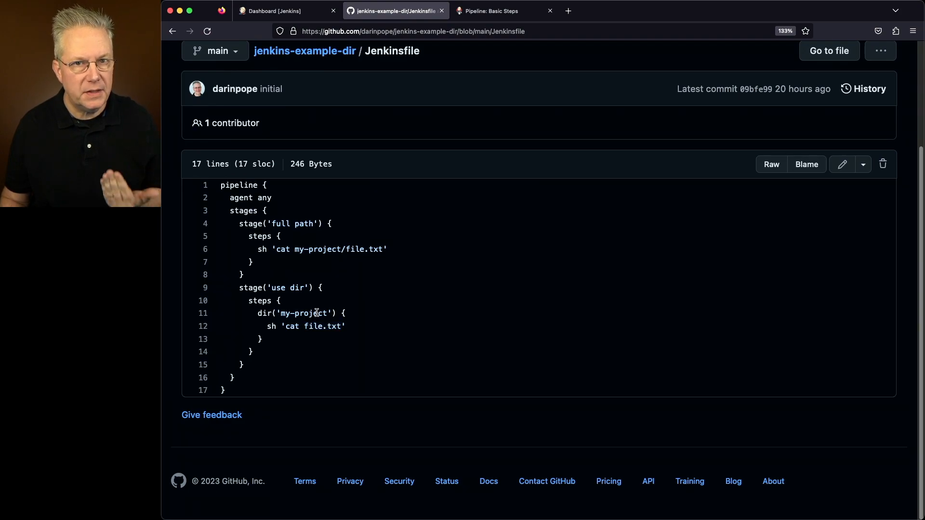
- Build the test-dir pipeline in Jenkins and open build #1's console output
left_click(286, 10)
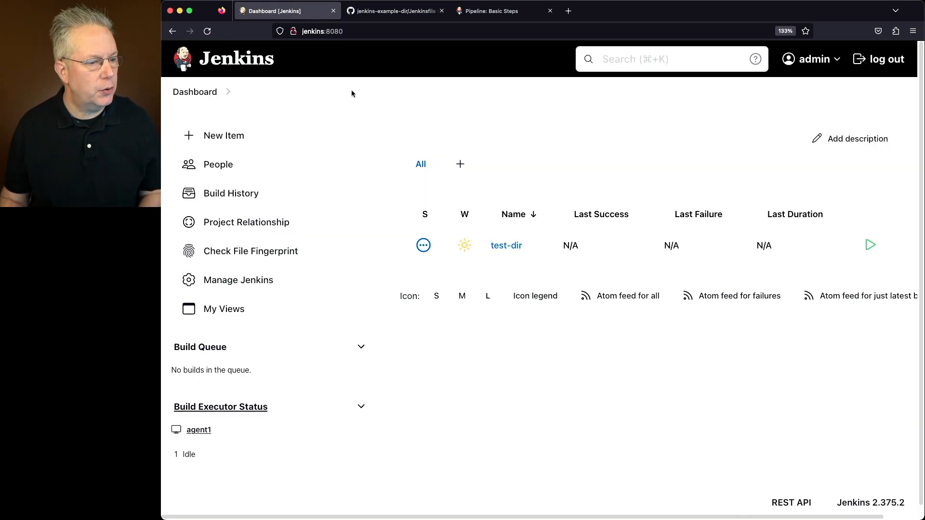
left_click(506, 245)
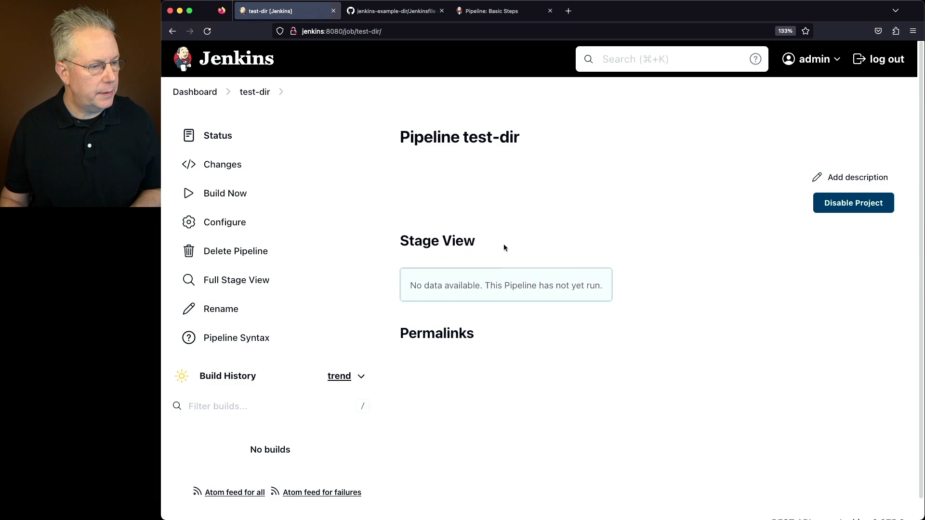
left_click(225, 193)
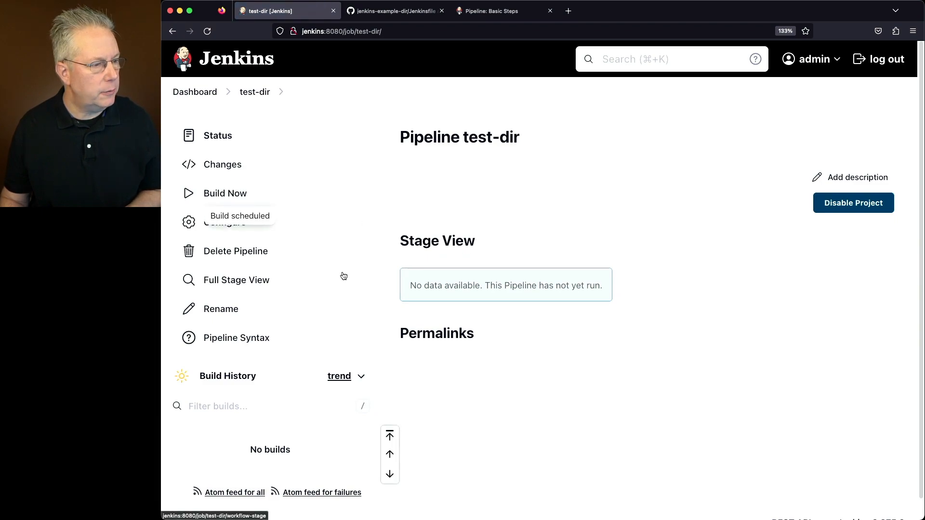
left_click(225, 193)
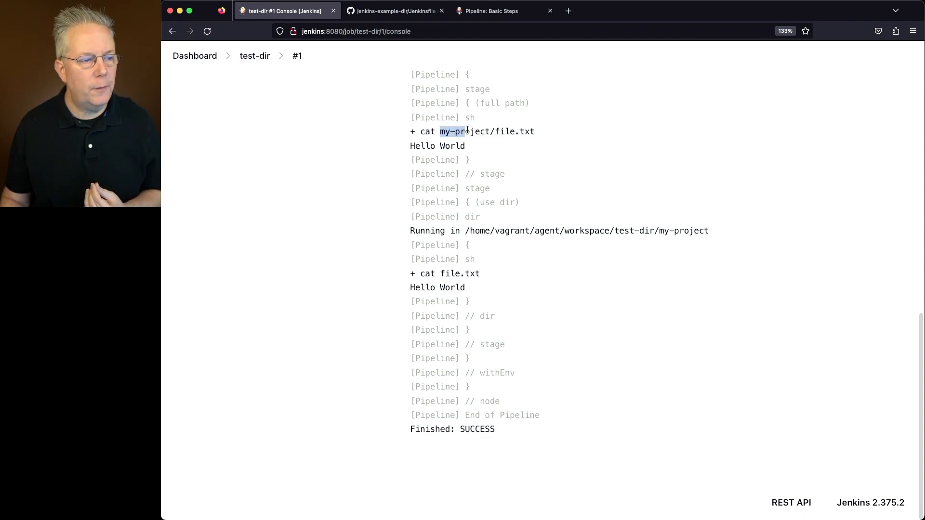
- Highlight my-project in the workspace path of build #1's console output
left_click_drag(462, 131, 498, 131)
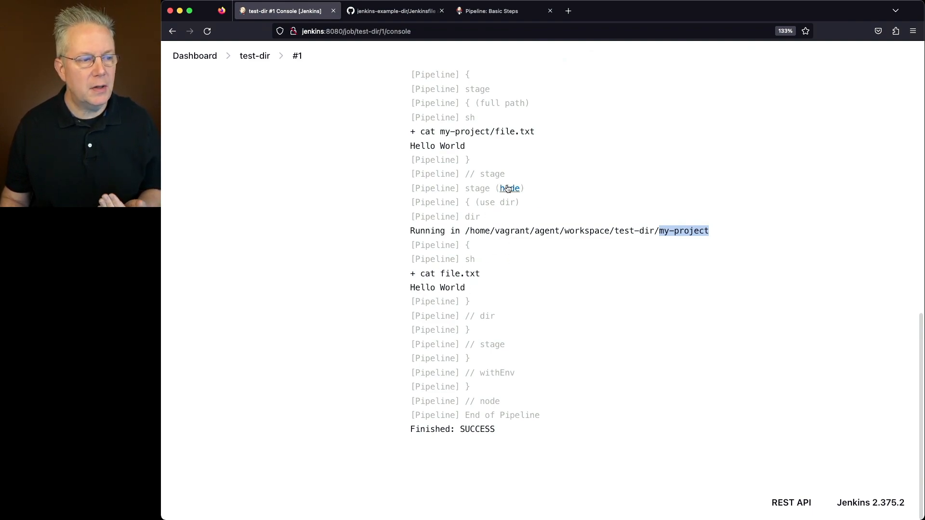
mouse_move(478, 129)
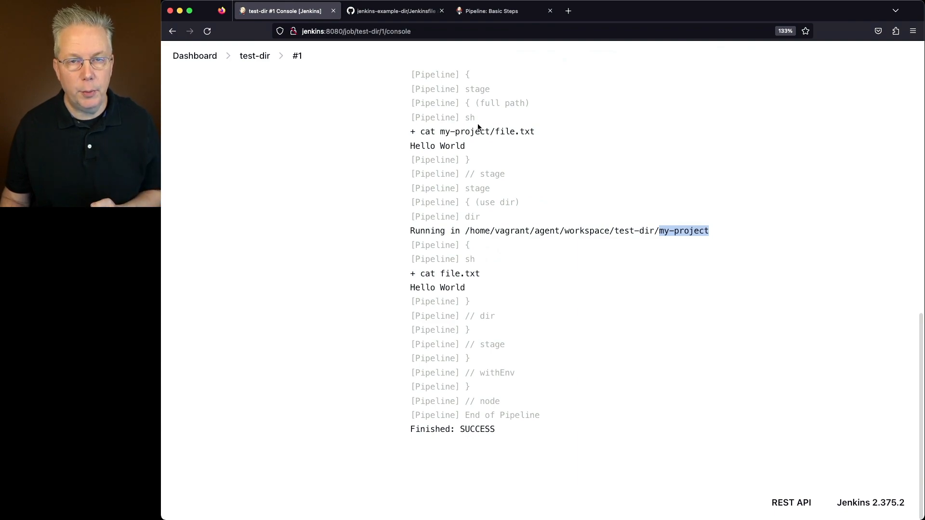